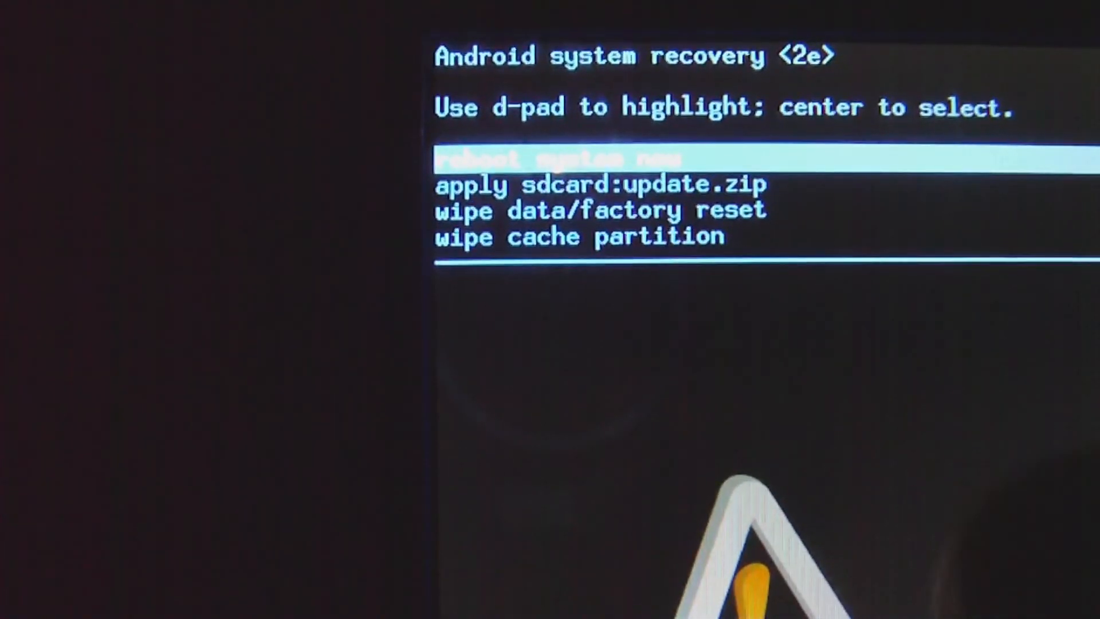
key(Down)
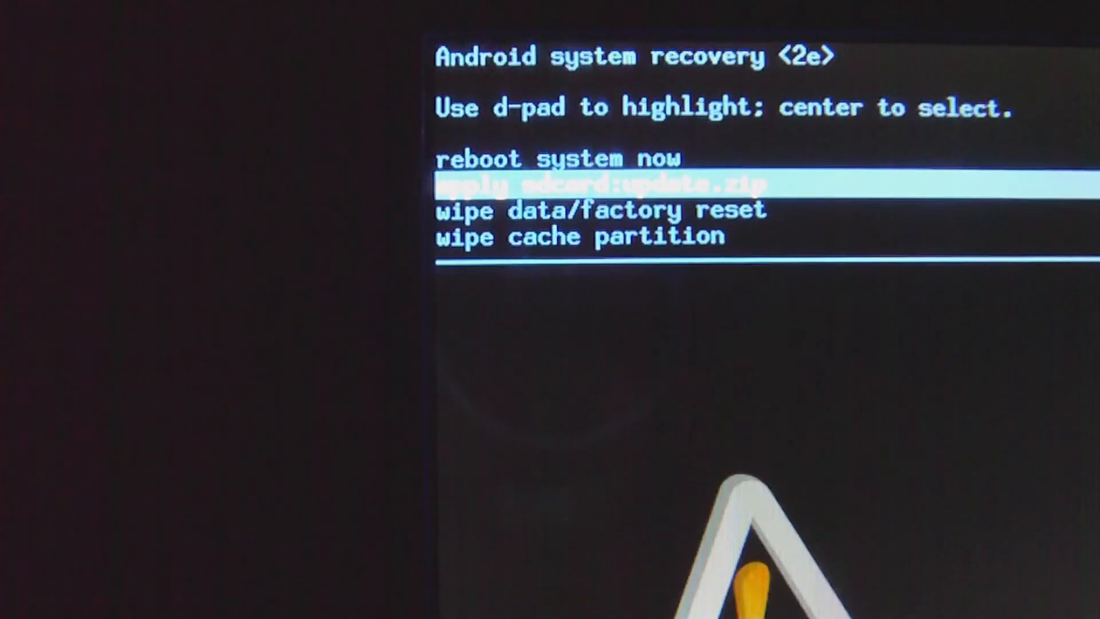
key(Down)
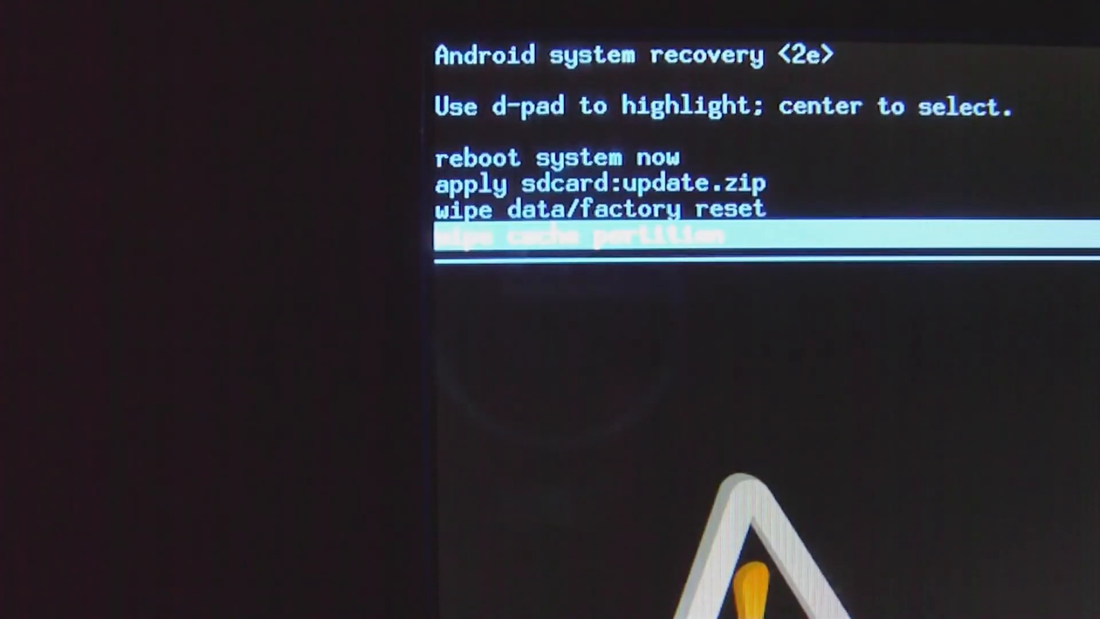